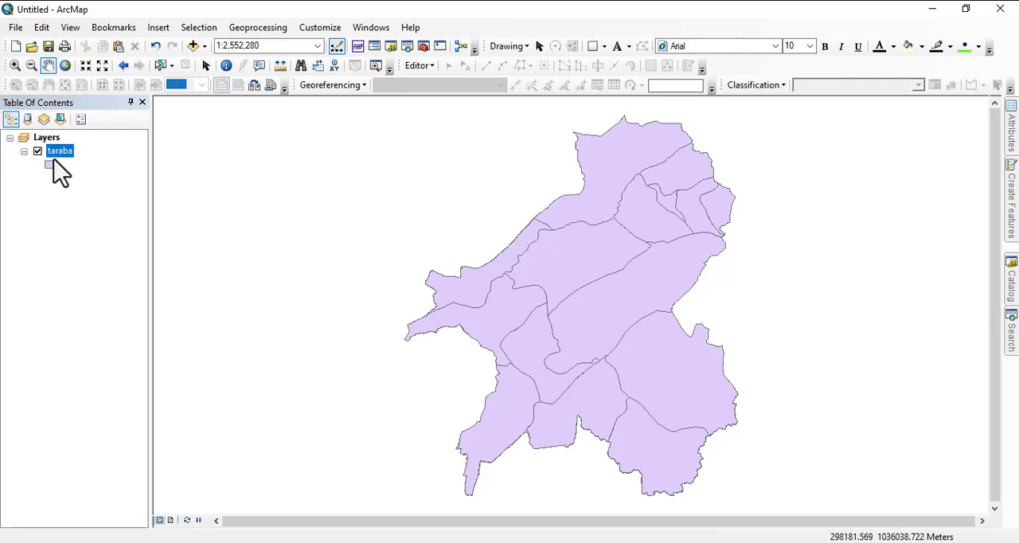
Open the taraba layer's context menu to reach its attribute table of 15 LGA records.
{"action": "right_click", "coordinate": [60, 151]}
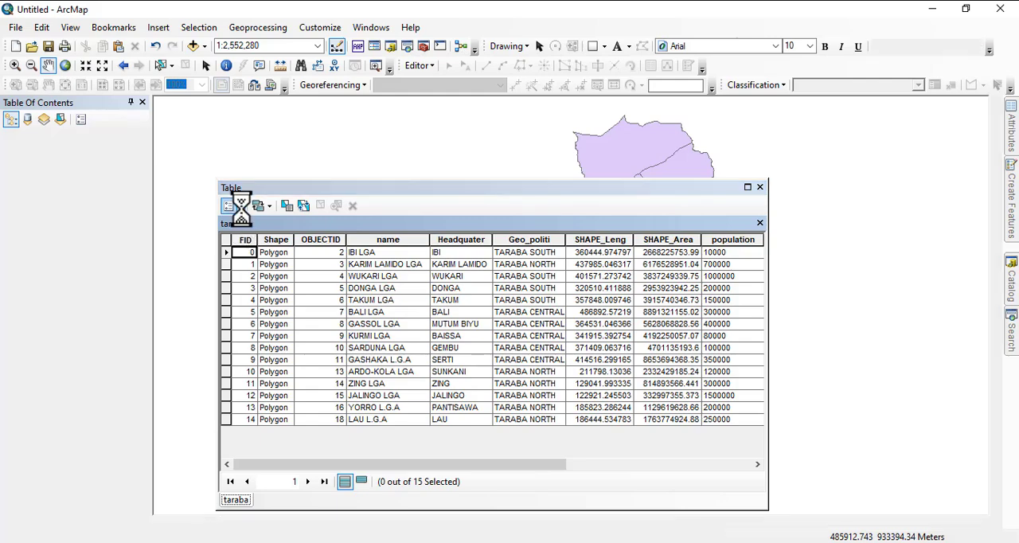
Choose Add Field from the taraba table's options to see its data type list.
{"action": "left_click", "coordinate": [231, 205]}
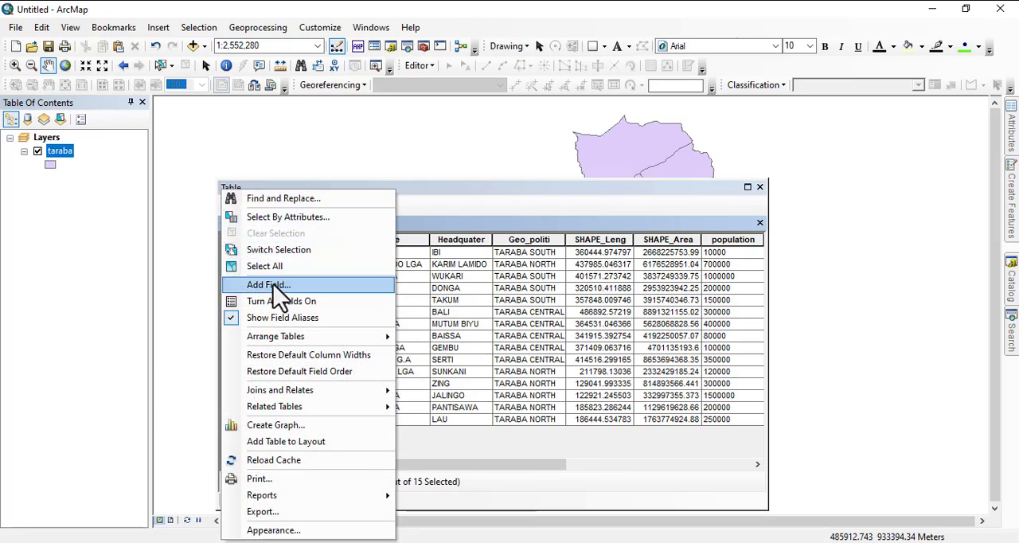
{"action": "left_click", "coordinate": [268, 284]}
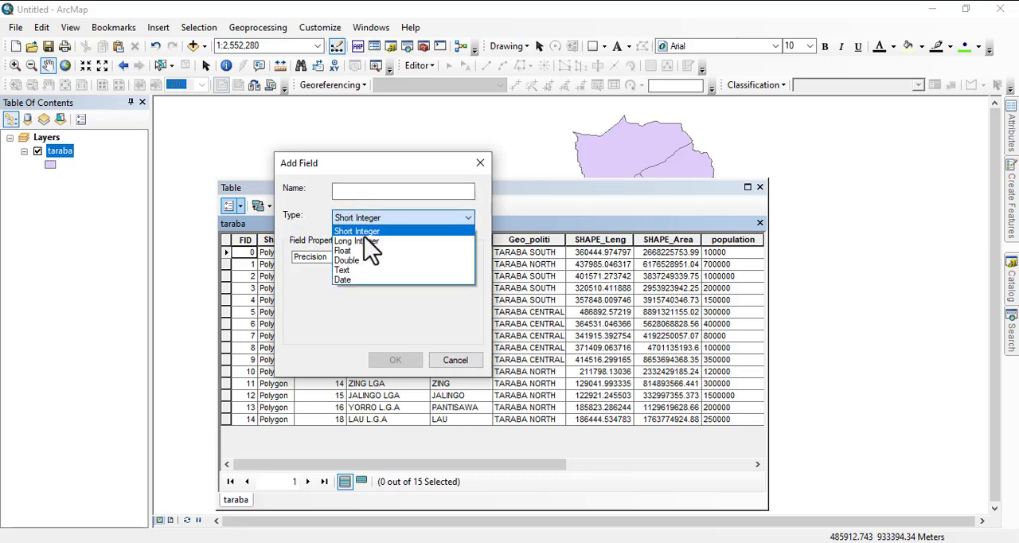
{"action": "mouse_move", "coordinate": [350, 271]}
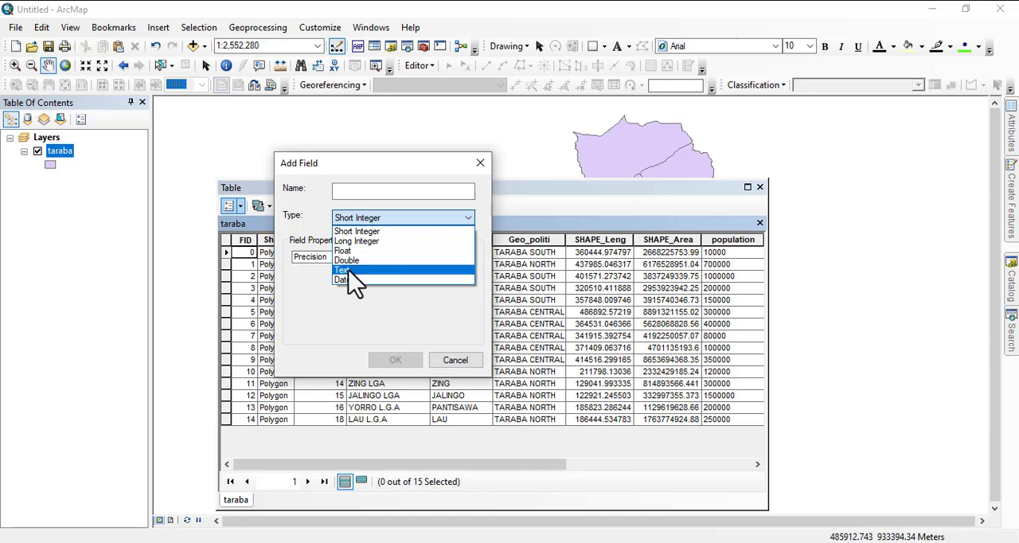
{"action": "mouse_move", "coordinate": [343, 279]}
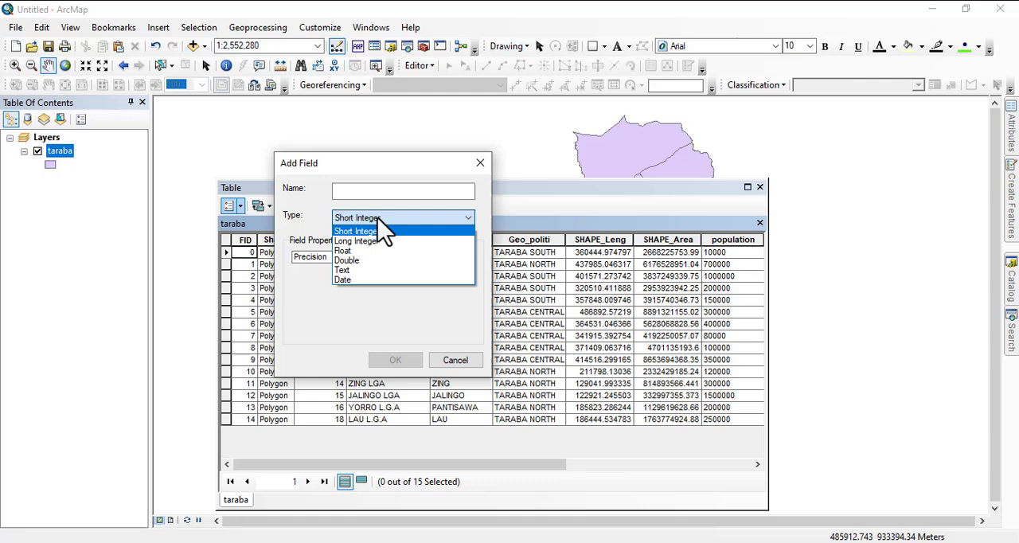
Switch the new field's type through Short Integer, Float and finally Double.
{"action": "left_click", "coordinate": [356, 231]}
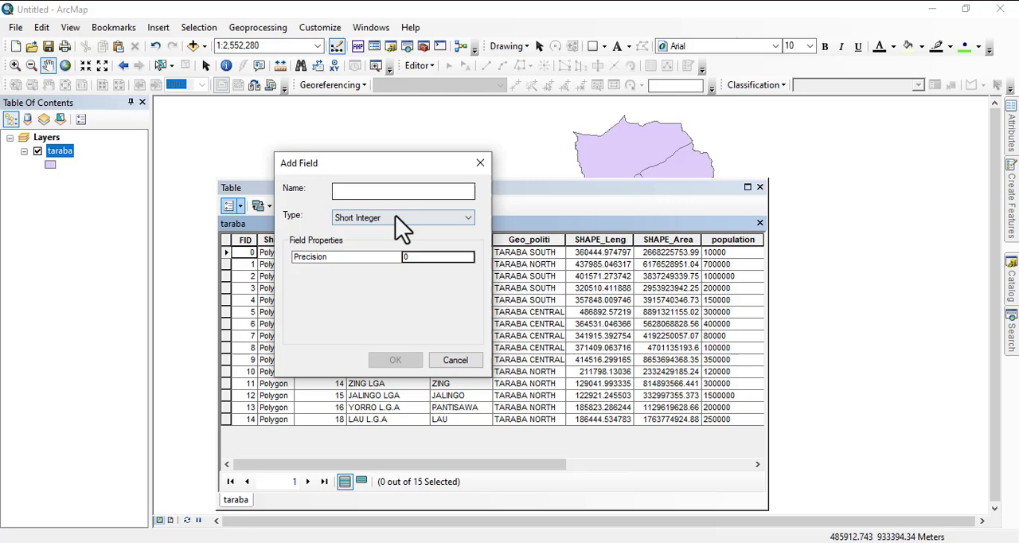
{"action": "left_click", "coordinate": [402, 218]}
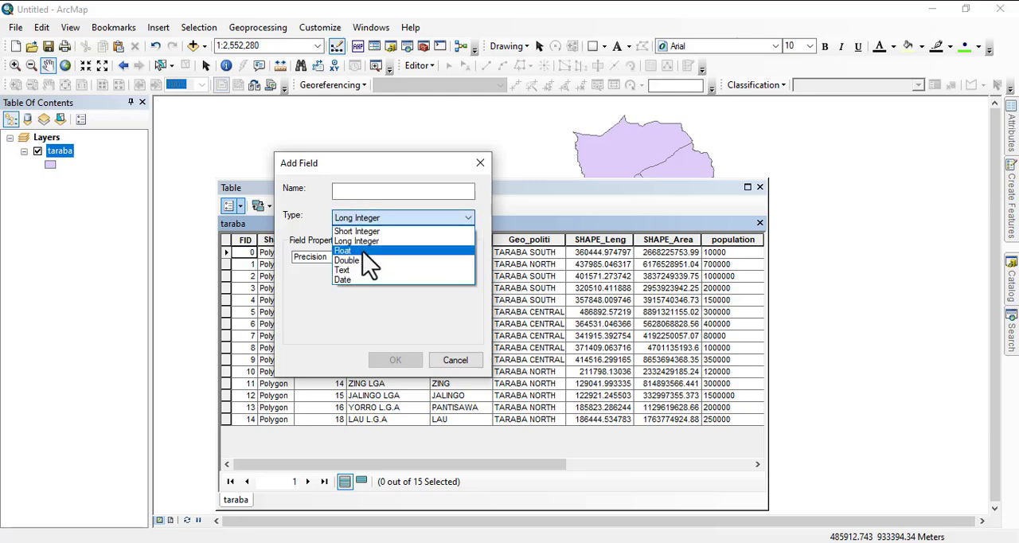
{"action": "left_click", "coordinate": [344, 251]}
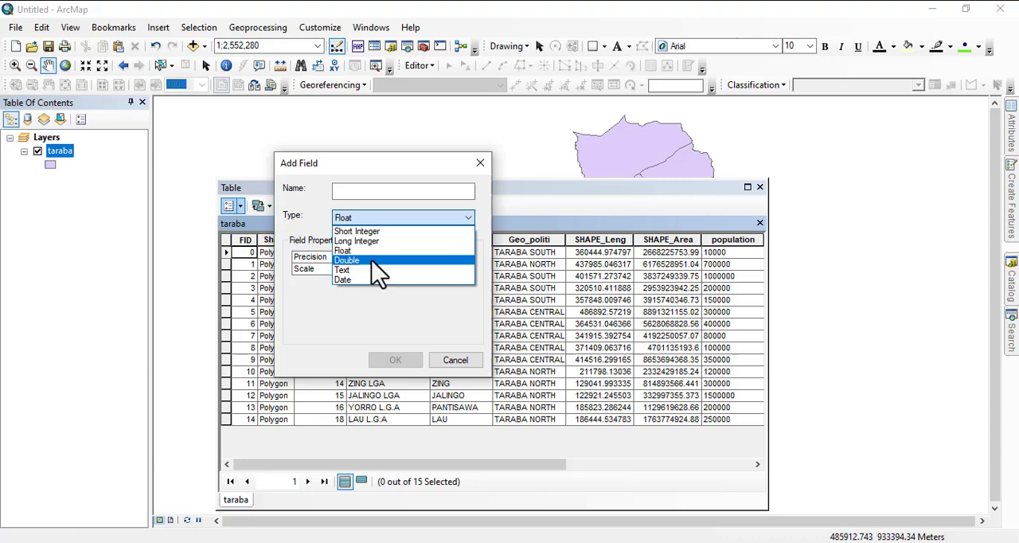
{"action": "left_click", "coordinate": [347, 261]}
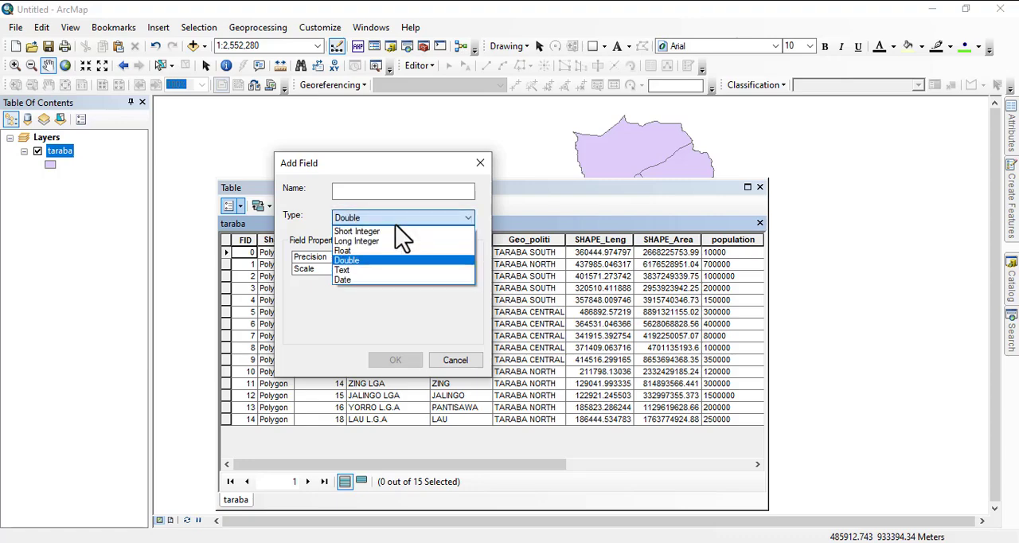
Preview the Text and Date field types, then close Add Field without adding.
{"action": "left_click", "coordinate": [342, 269]}
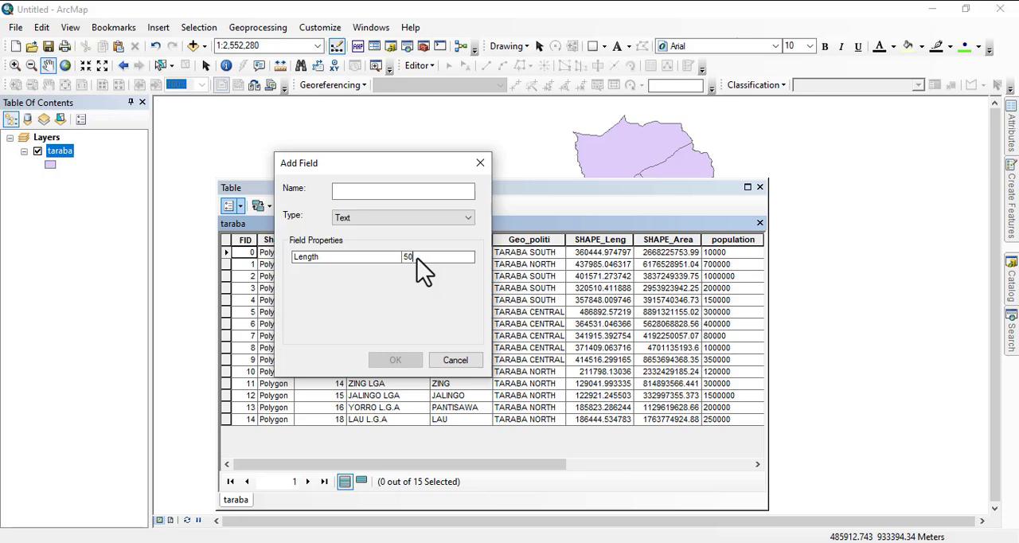
{"action": "mouse_move", "coordinate": [416, 263]}
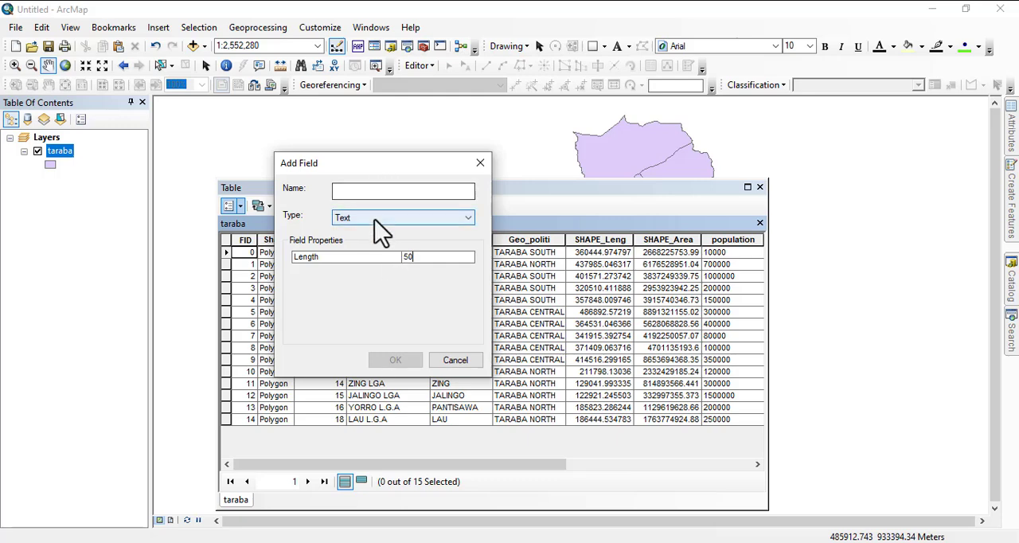
{"action": "left_click", "coordinate": [403, 217]}
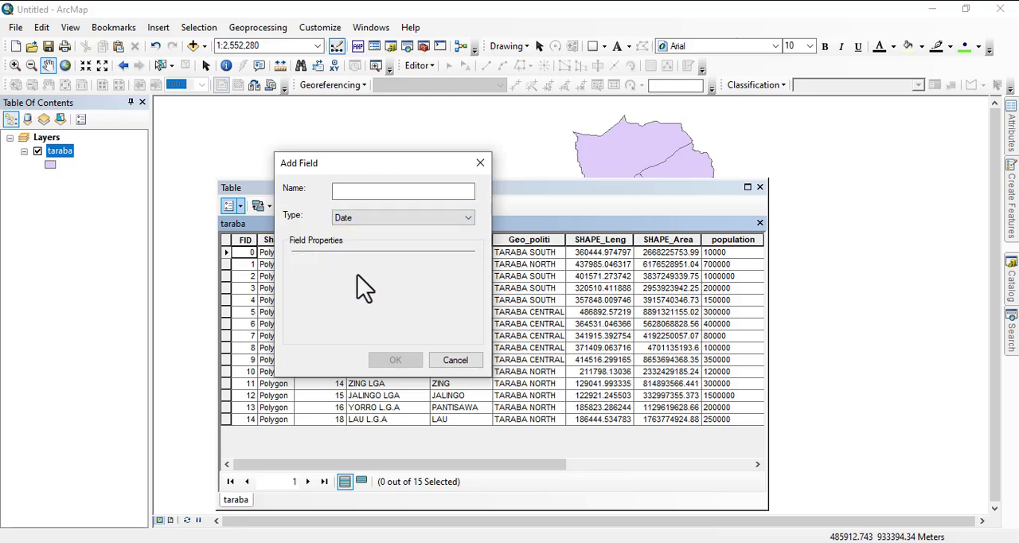
{"action": "mouse_move", "coordinate": [363, 329]}
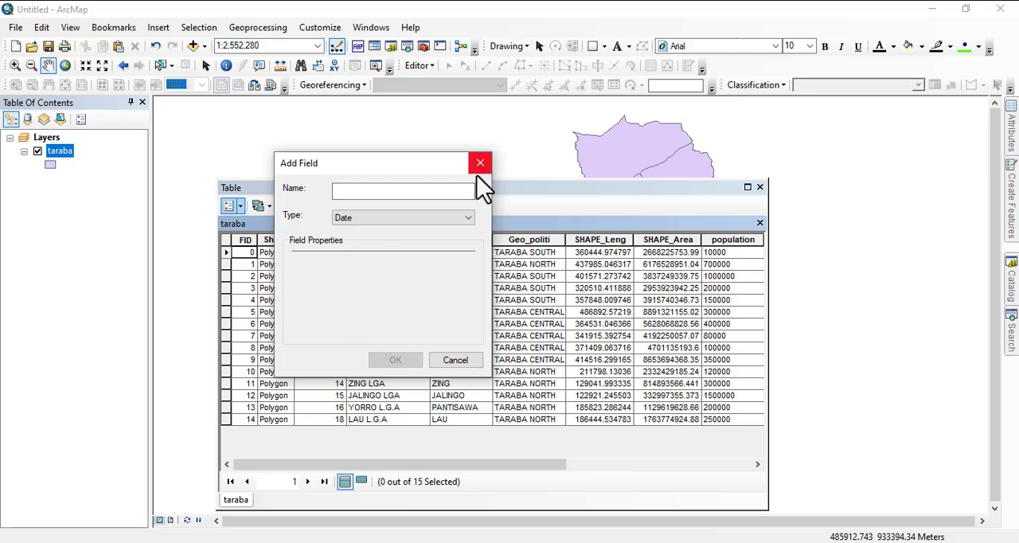
{"action": "mouse_move", "coordinate": [486, 191]}
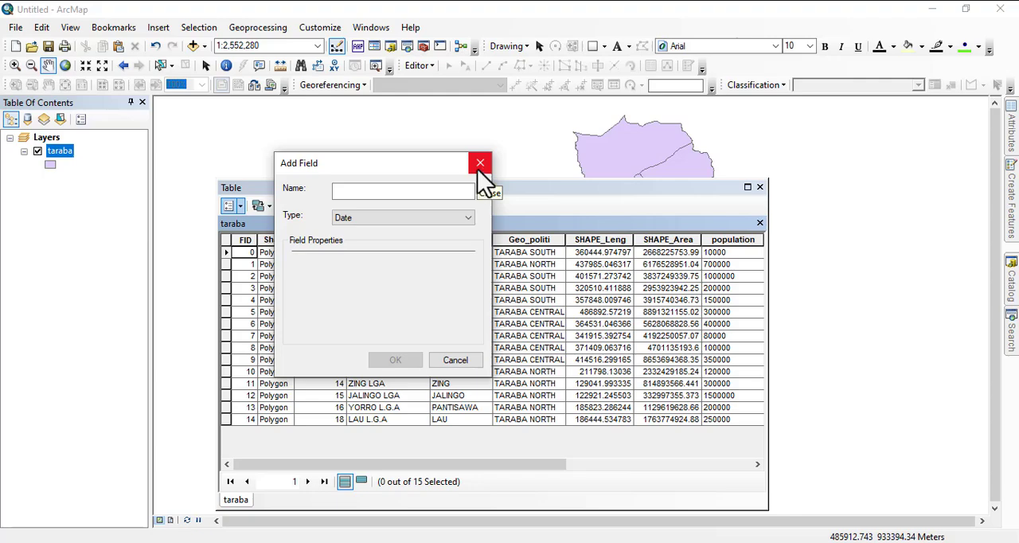
{"action": "left_click", "coordinate": [479, 162]}
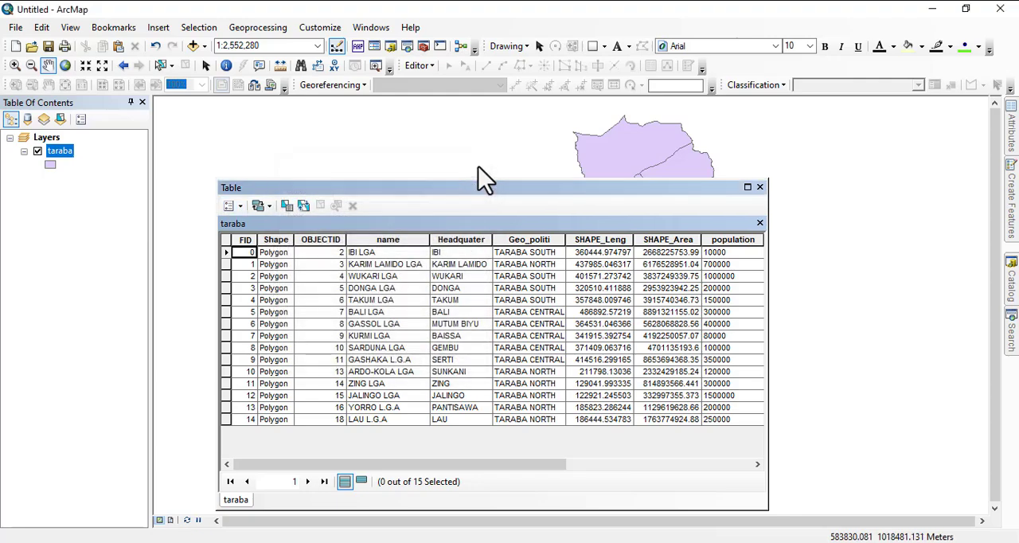
{"action": "mouse_move", "coordinate": [481, 179]}
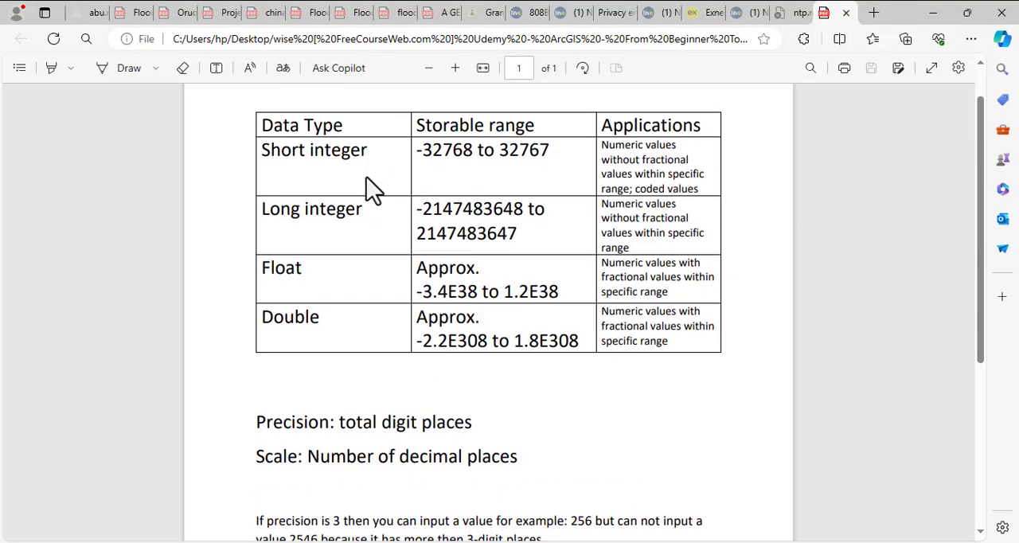
Scroll through the Edge PDF table of Short integer, Long integer, Float and Double ranges.
{"action": "scroll", "scroll_direction": "down", "scroll_amount": 3}
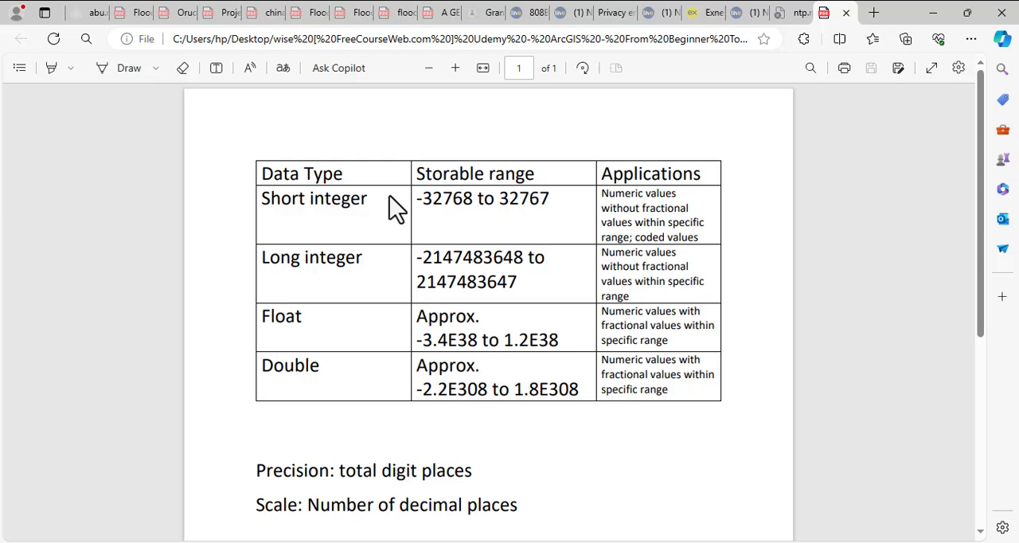
{"action": "mouse_move", "coordinate": [315, 173]}
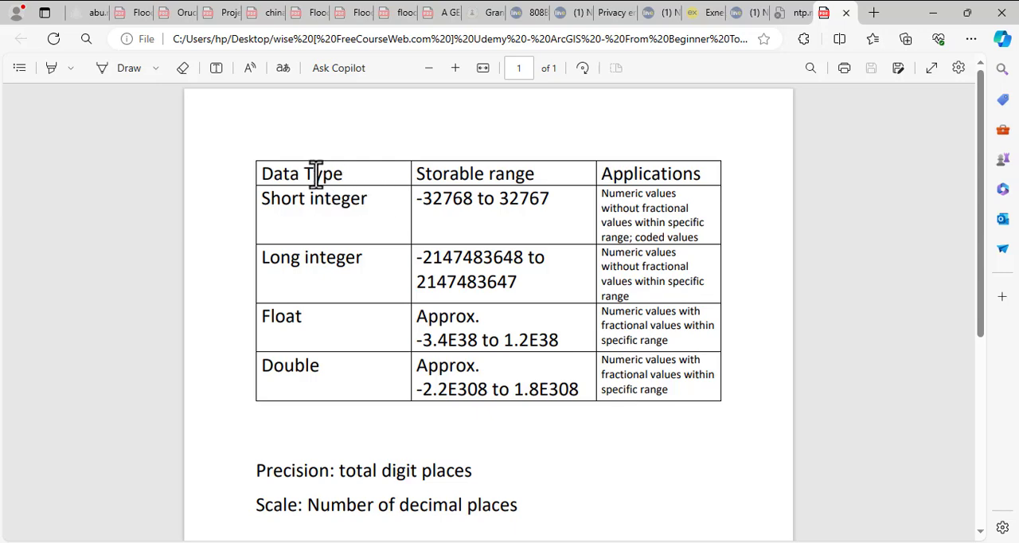
{"action": "mouse_move", "coordinate": [442, 191]}
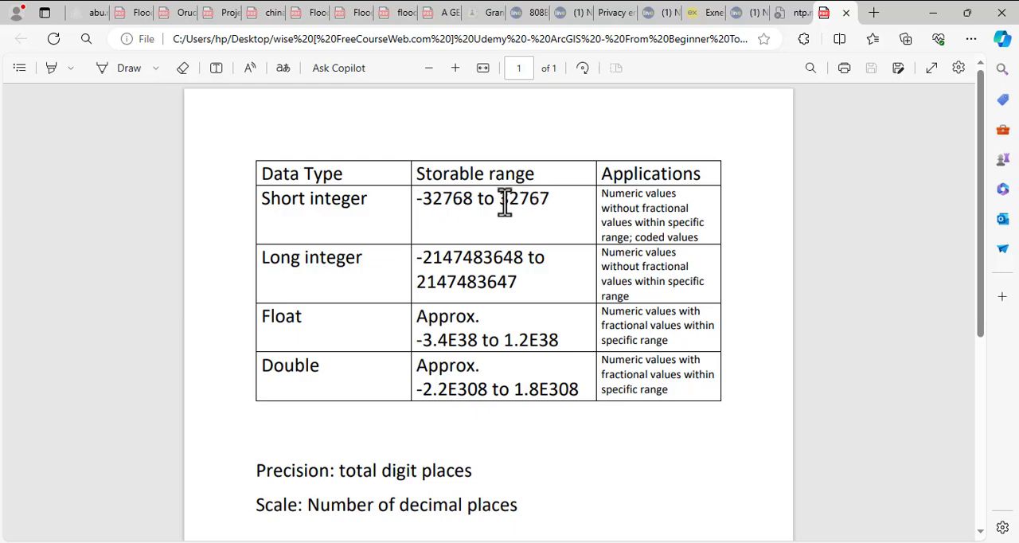
{"action": "mouse_move", "coordinate": [578, 208]}
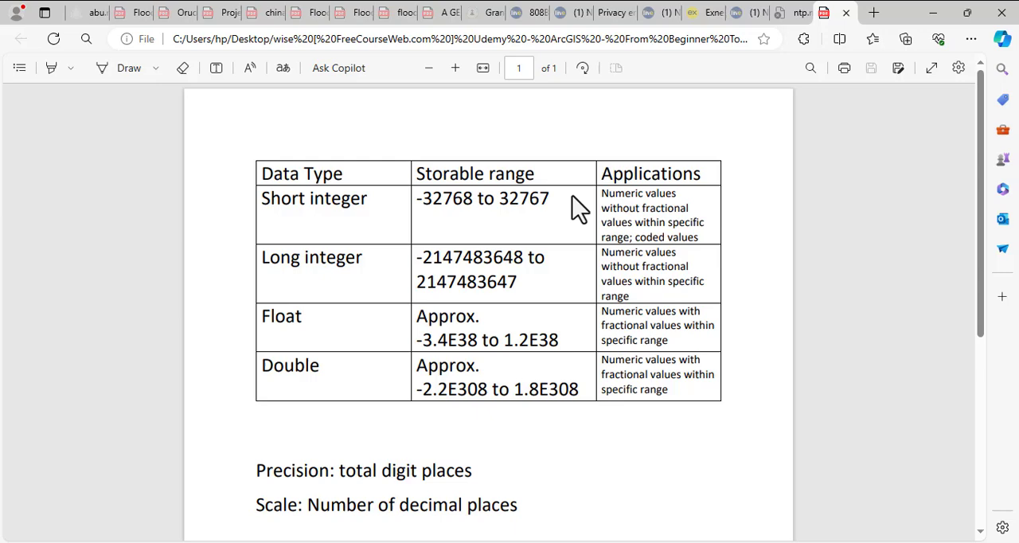
{"action": "mouse_move", "coordinate": [760, 219]}
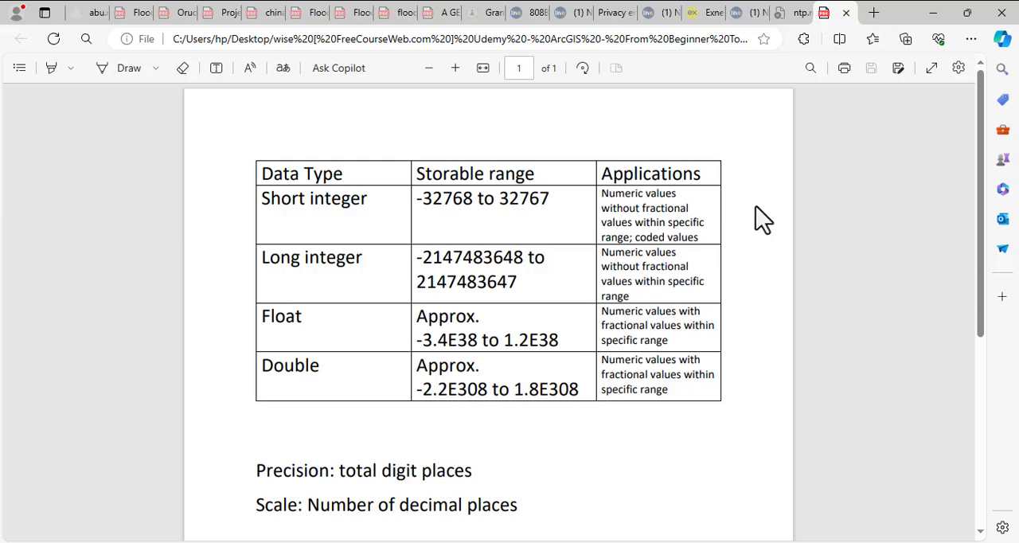
{"action": "mouse_move", "coordinate": [691, 211]}
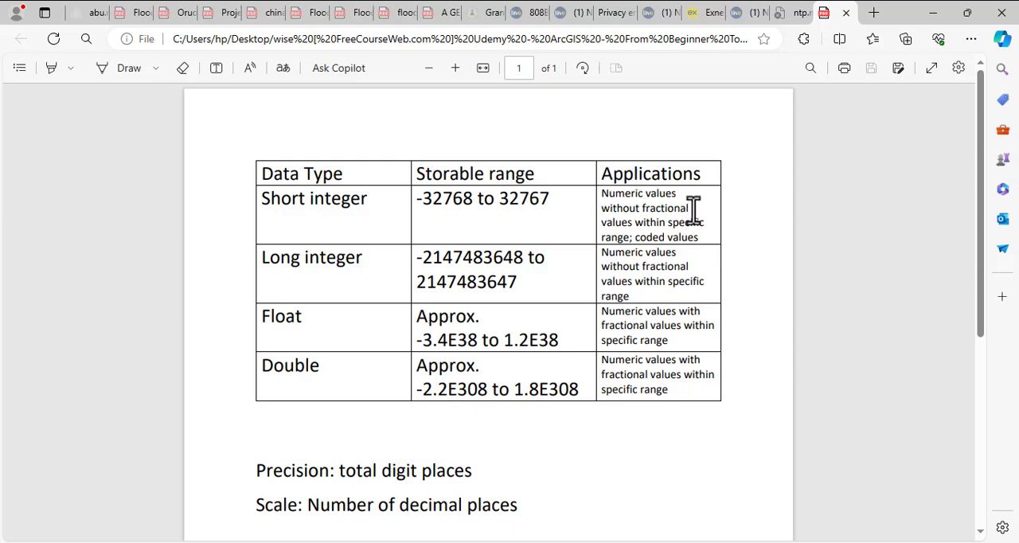
{"action": "mouse_move", "coordinate": [697, 229]}
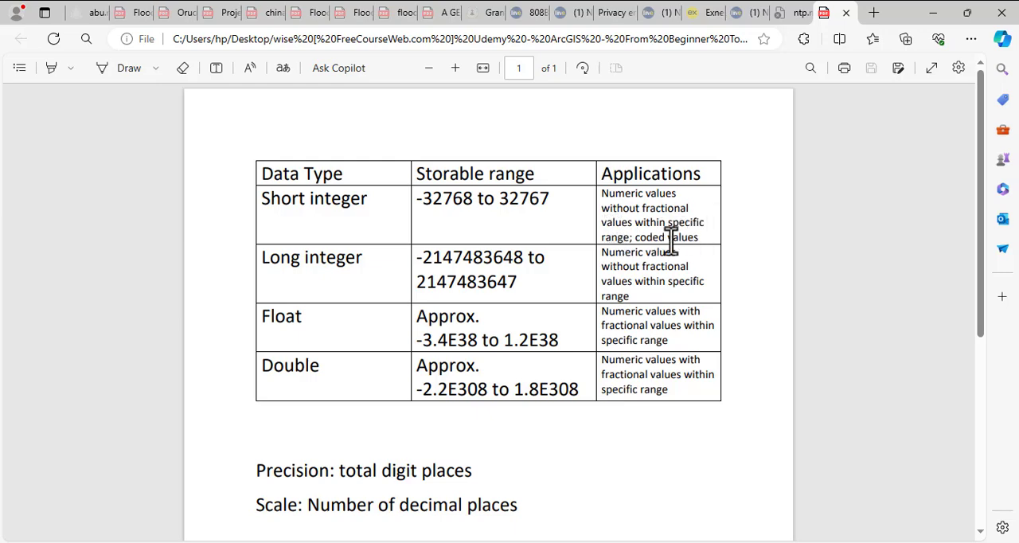
{"action": "mouse_move", "coordinate": [293, 273]}
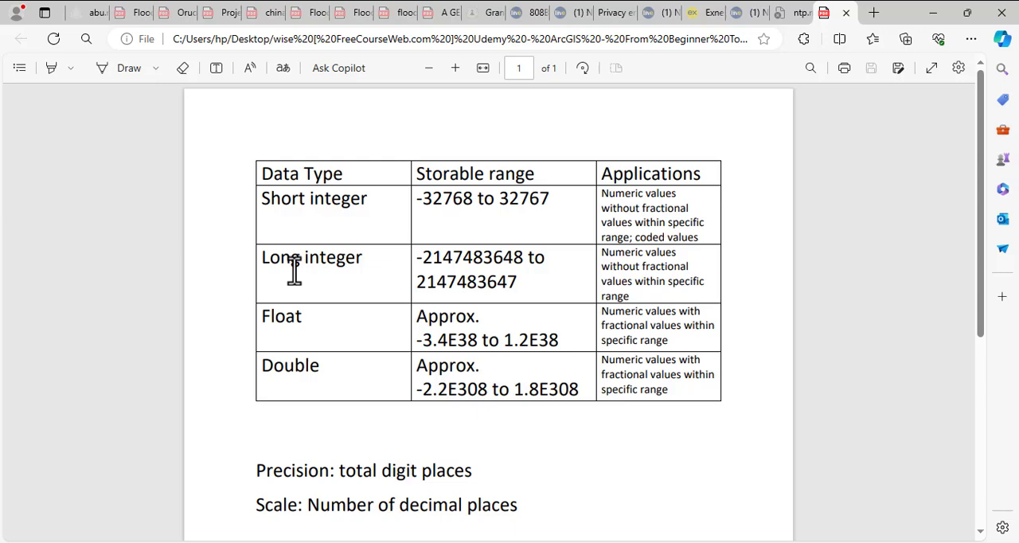
{"action": "mouse_move", "coordinate": [412, 266]}
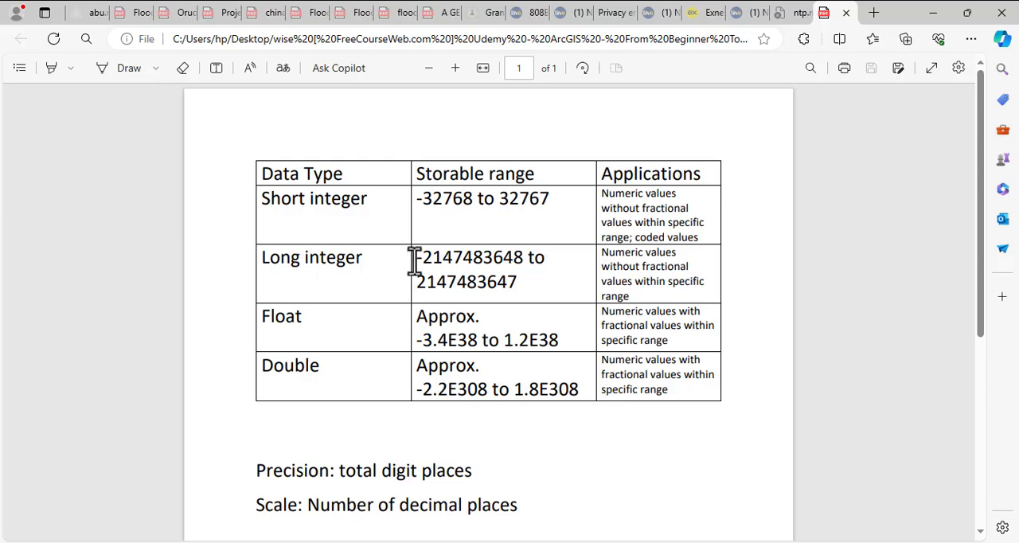
{"action": "mouse_move", "coordinate": [633, 266]}
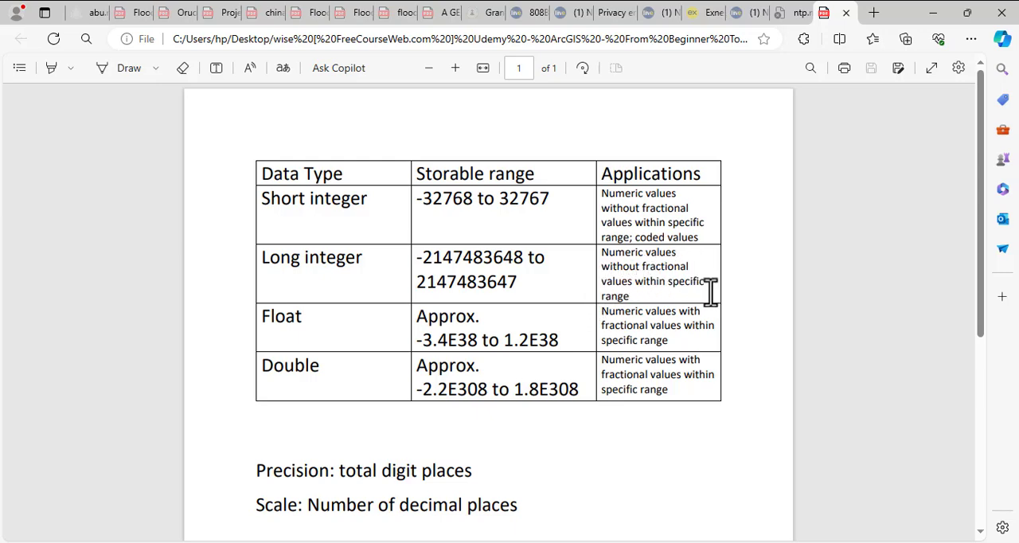
{"action": "mouse_move", "coordinate": [247, 367]}
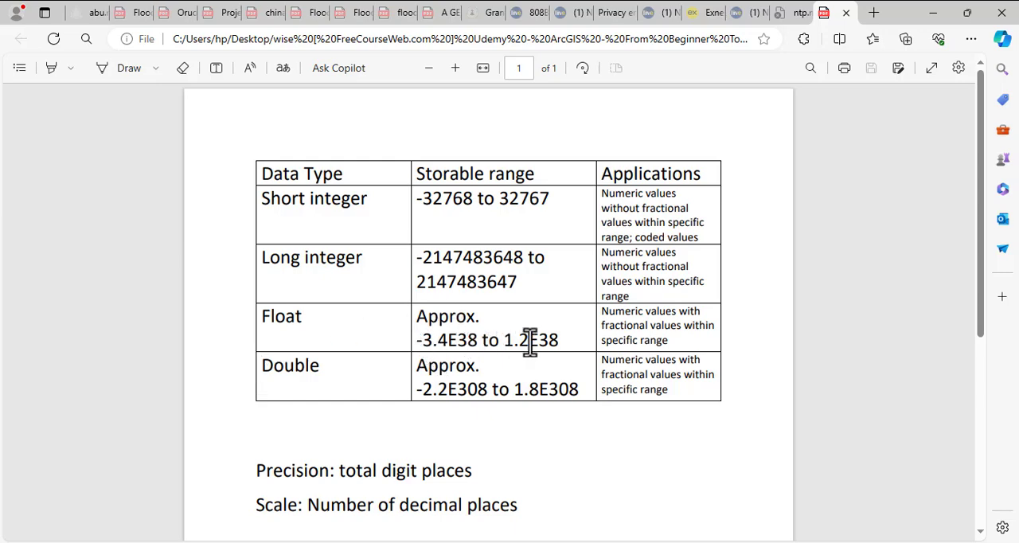
{"action": "mouse_move", "coordinate": [651, 325]}
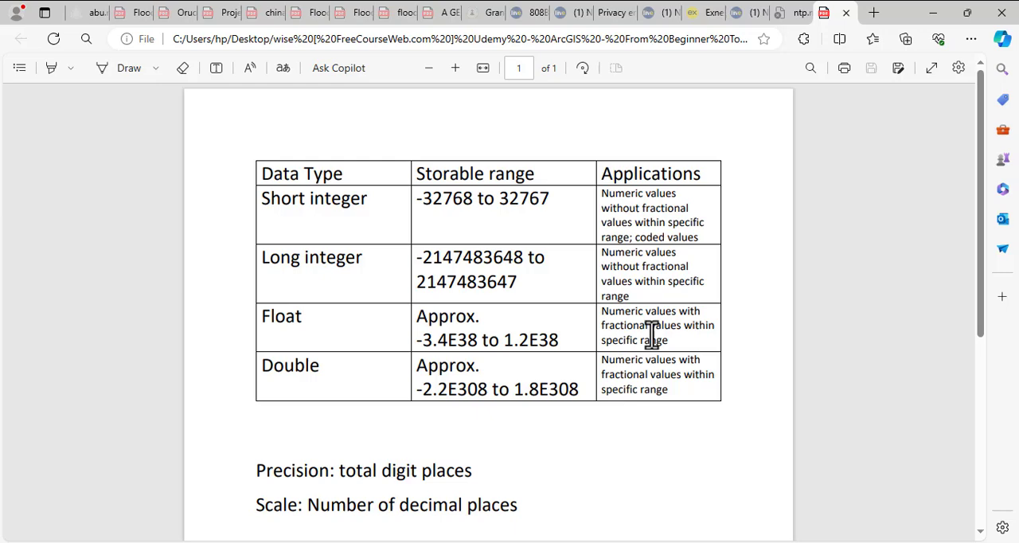
{"action": "mouse_move", "coordinate": [613, 344]}
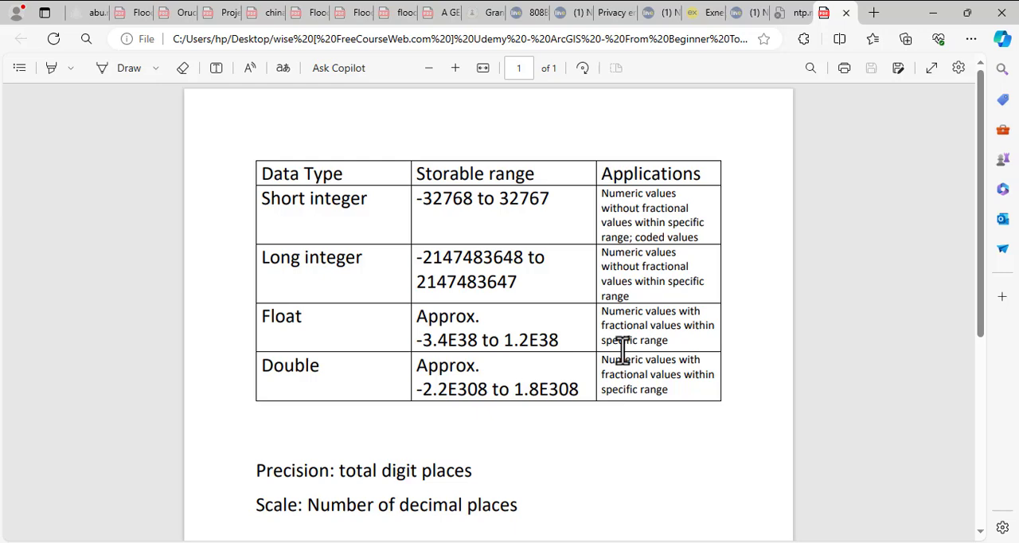
{"action": "mouse_move", "coordinate": [321, 354]}
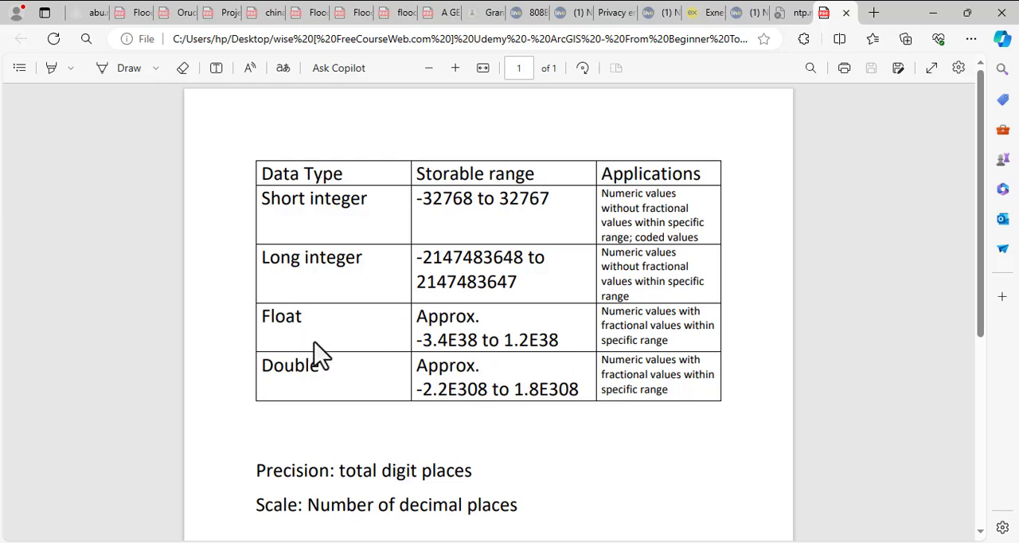
Scroll down to the precision and scale explanations with example values.
{"action": "scroll", "scroll_direction": "down", "scroll_amount": 3}
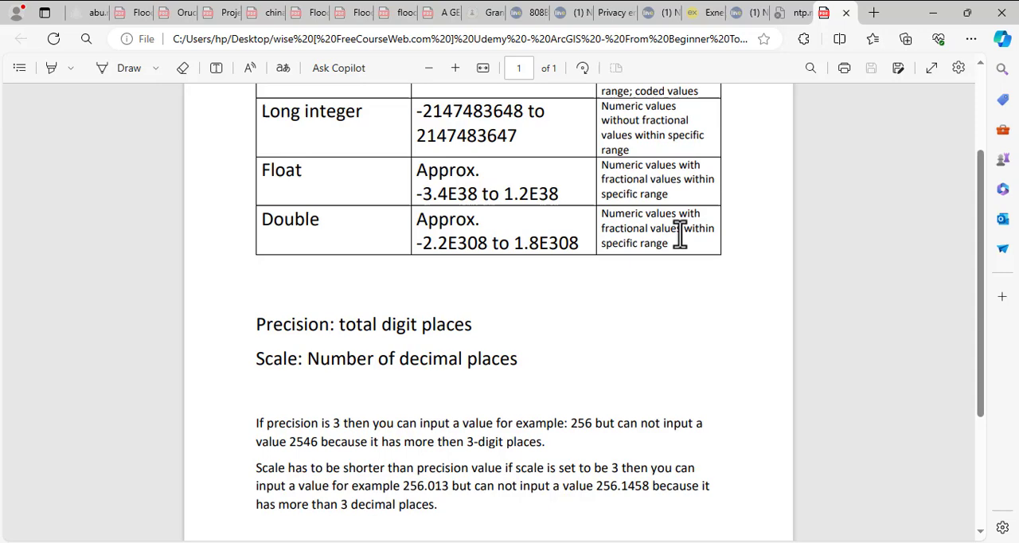
{"action": "mouse_move", "coordinate": [490, 301]}
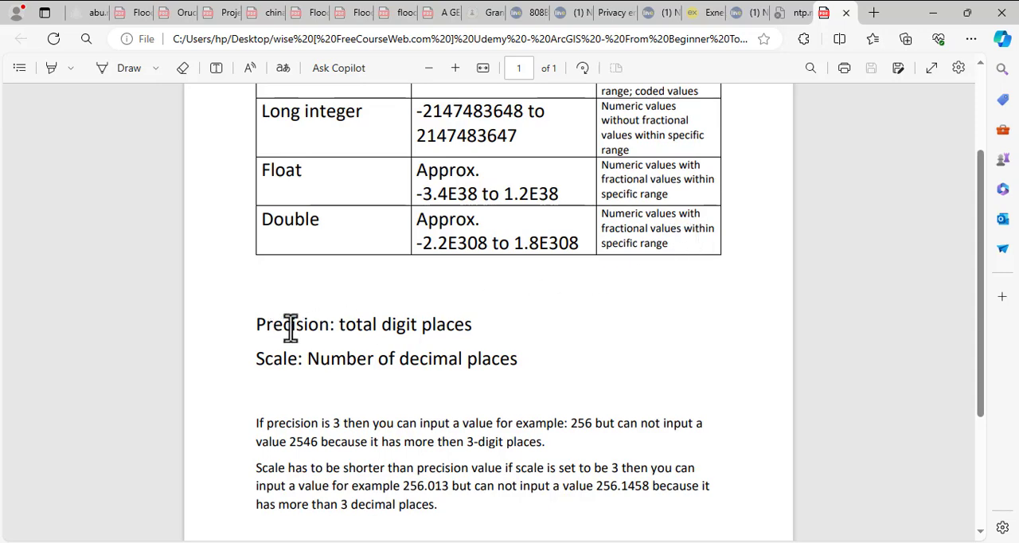
{"action": "mouse_move", "coordinate": [446, 338]}
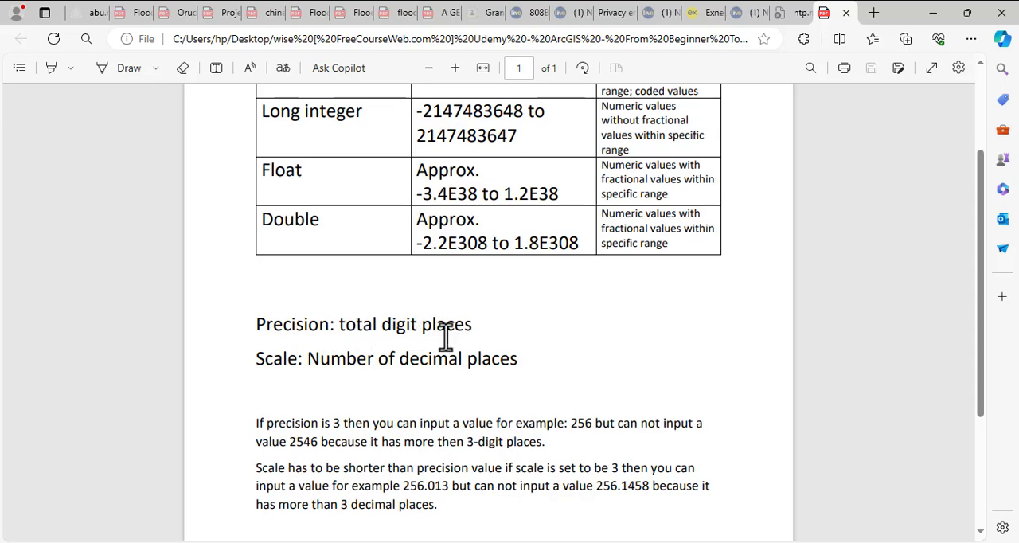
{"action": "mouse_move", "coordinate": [320, 350]}
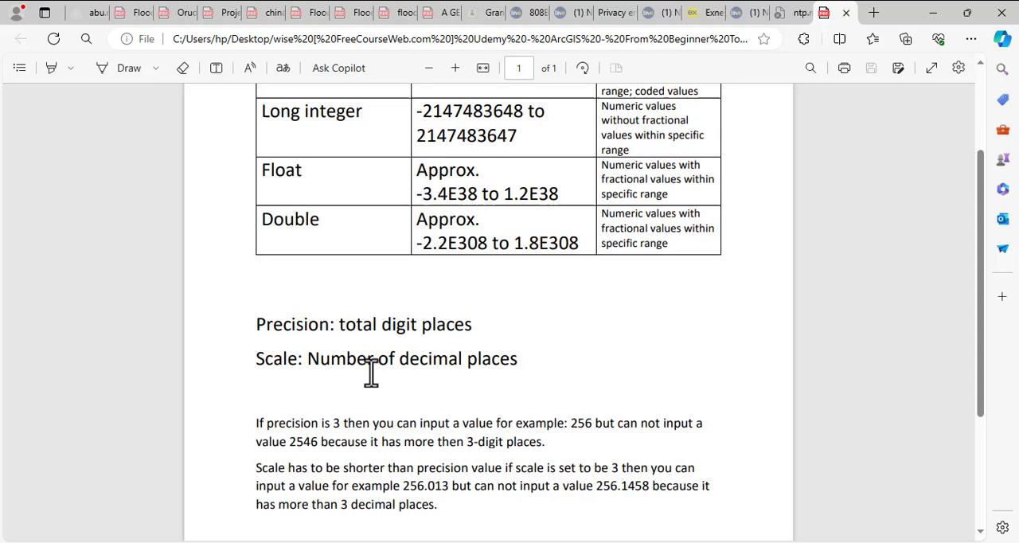
Scroll to the closing paragraph about fixing text letter range.
{"action": "scroll", "scroll_direction": "down", "scroll_amount": 3}
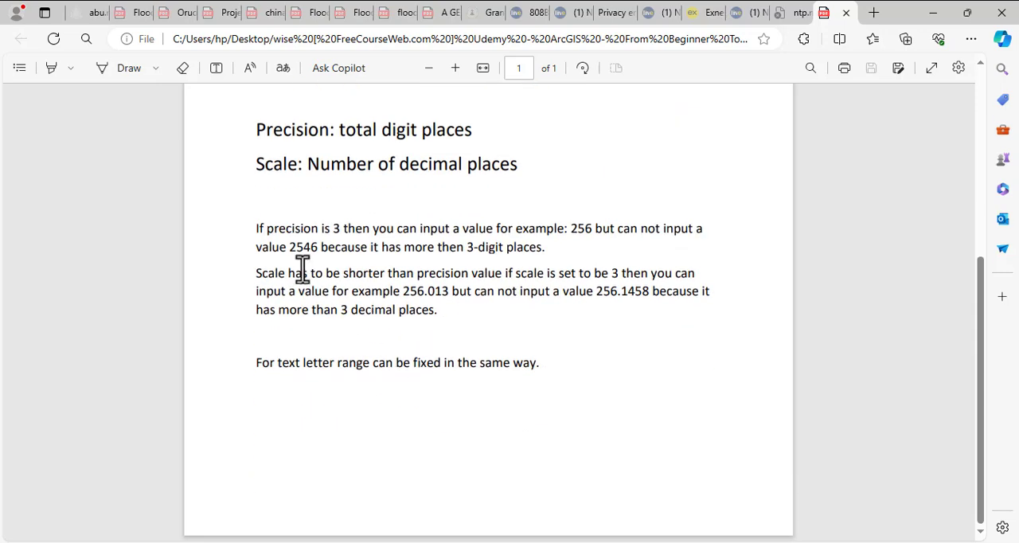
{"action": "mouse_move", "coordinate": [356, 243]}
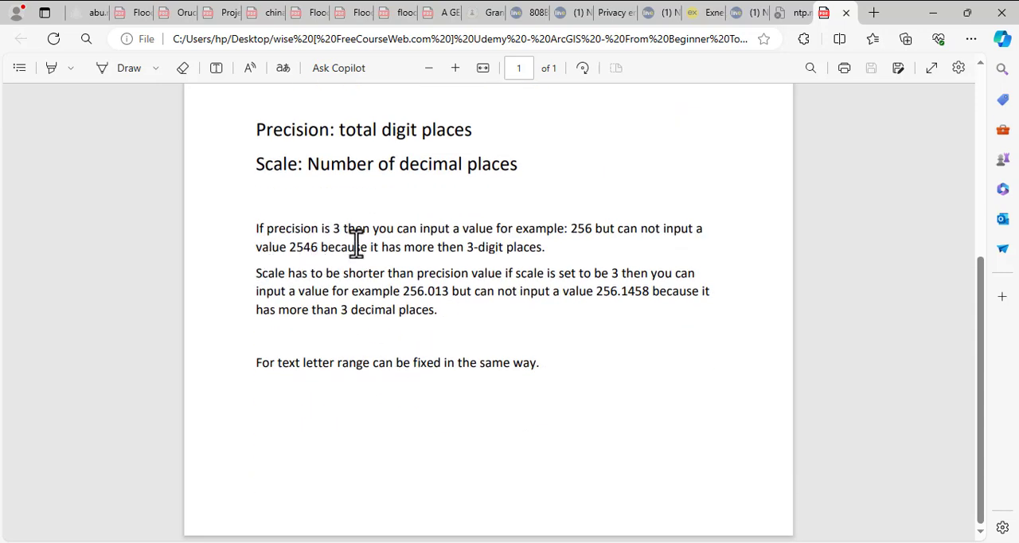
{"action": "mouse_move", "coordinate": [556, 243]}
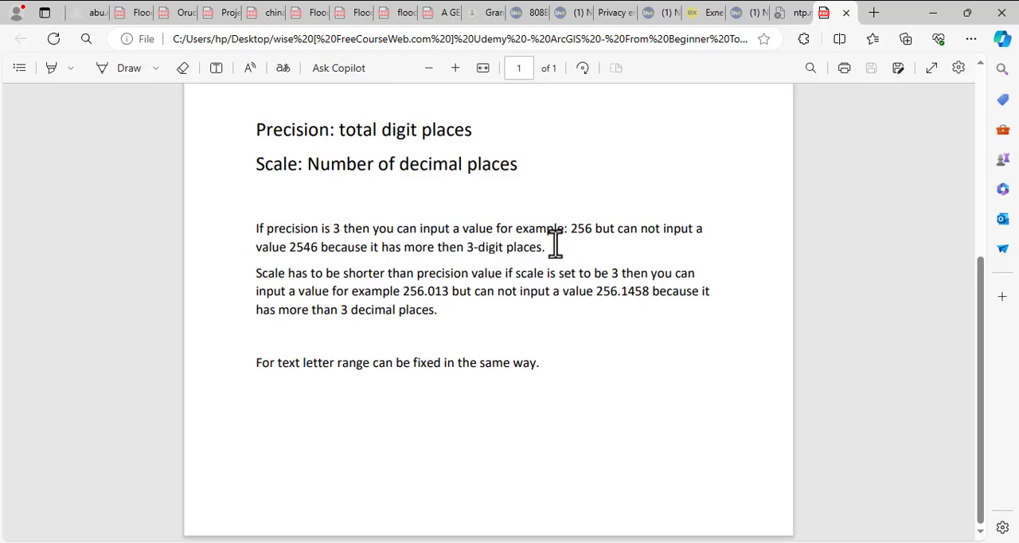
{"action": "mouse_move", "coordinate": [607, 237]}
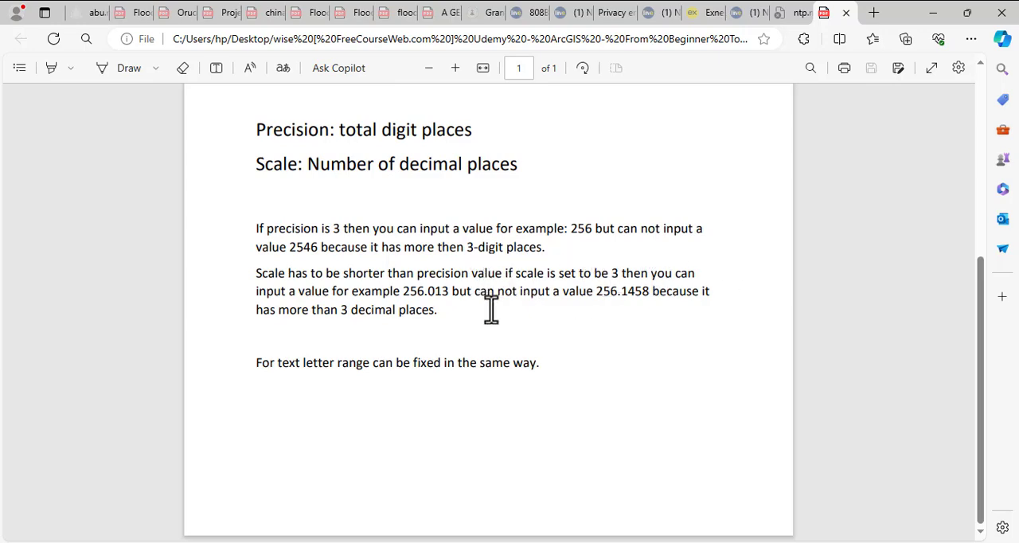
{"action": "mouse_move", "coordinate": [359, 303]}
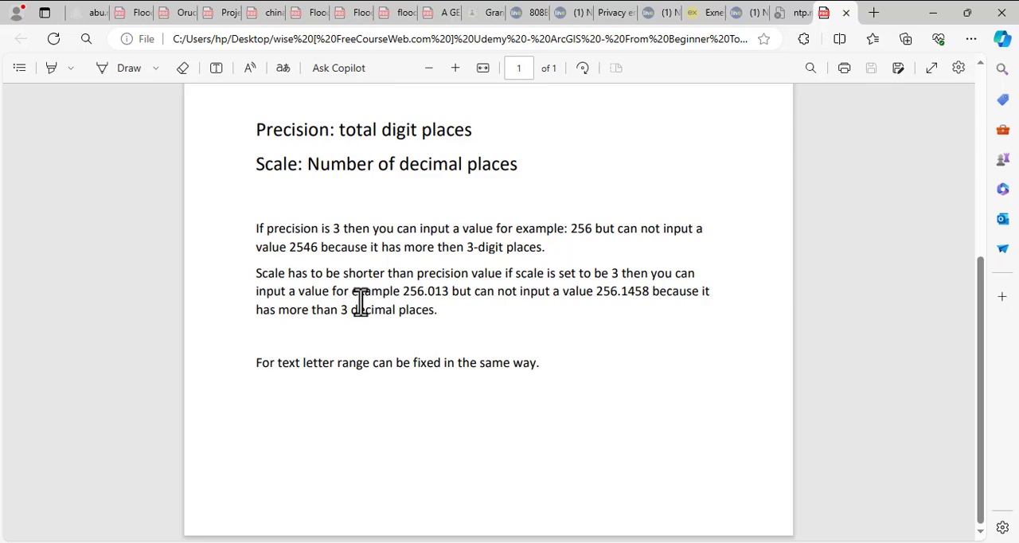
{"action": "mouse_move", "coordinate": [421, 315]}
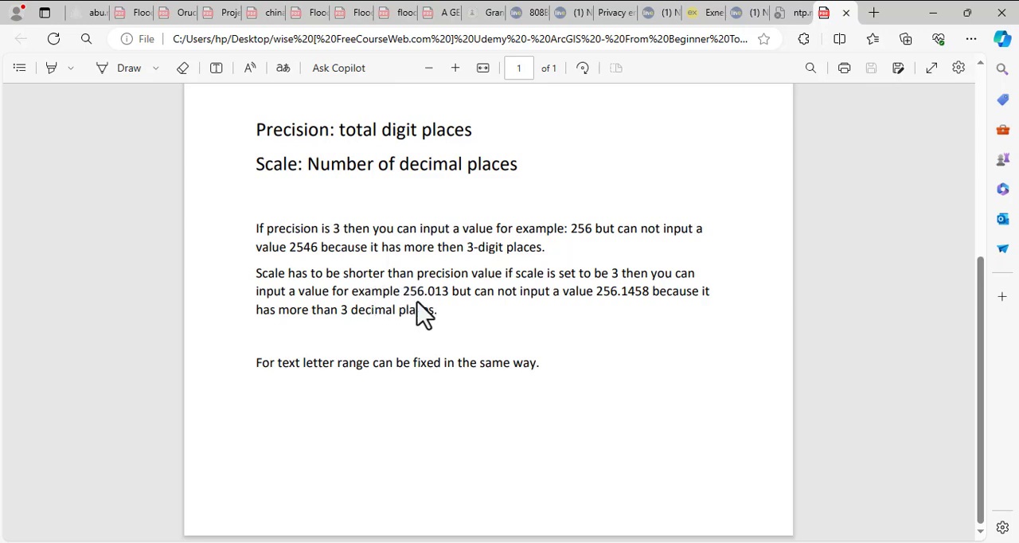
{"action": "mouse_move", "coordinate": [478, 322]}
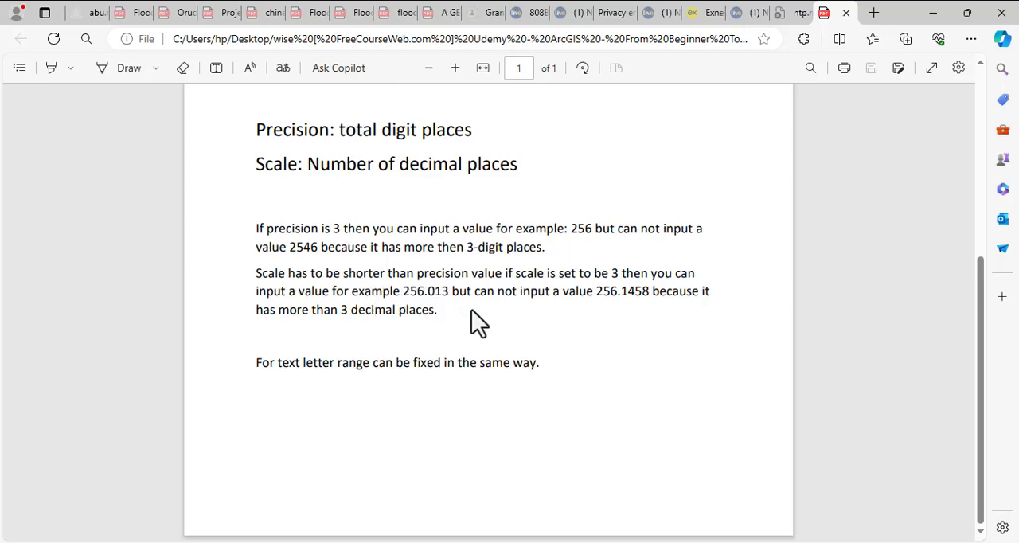
{"action": "mouse_move", "coordinate": [599, 296]}
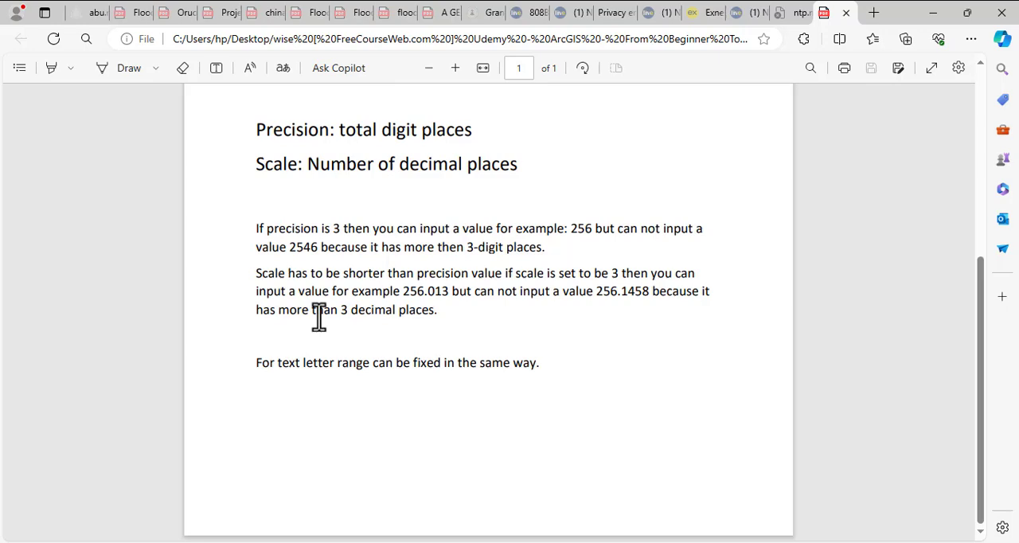
{"action": "mouse_move", "coordinate": [413, 324]}
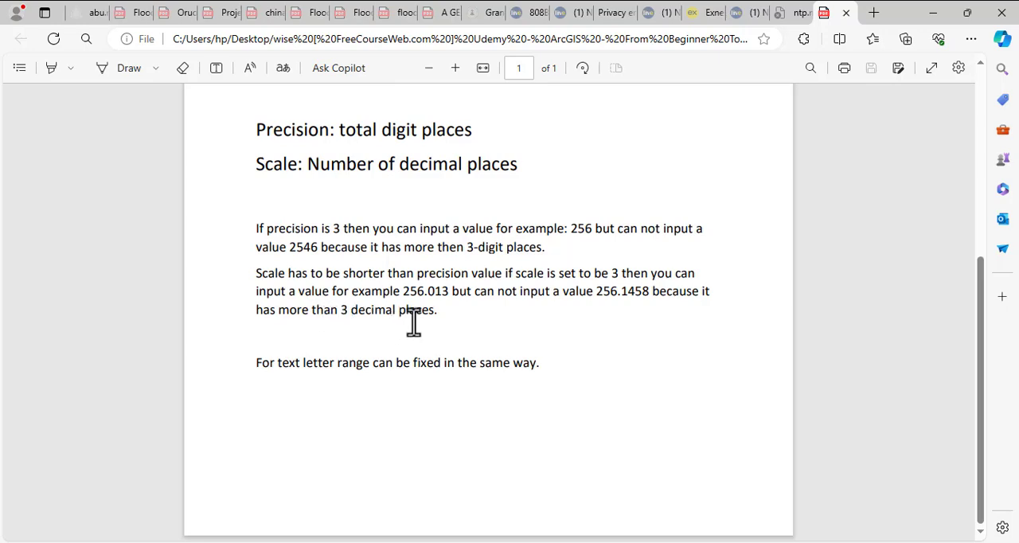
{"action": "mouse_move", "coordinate": [340, 374]}
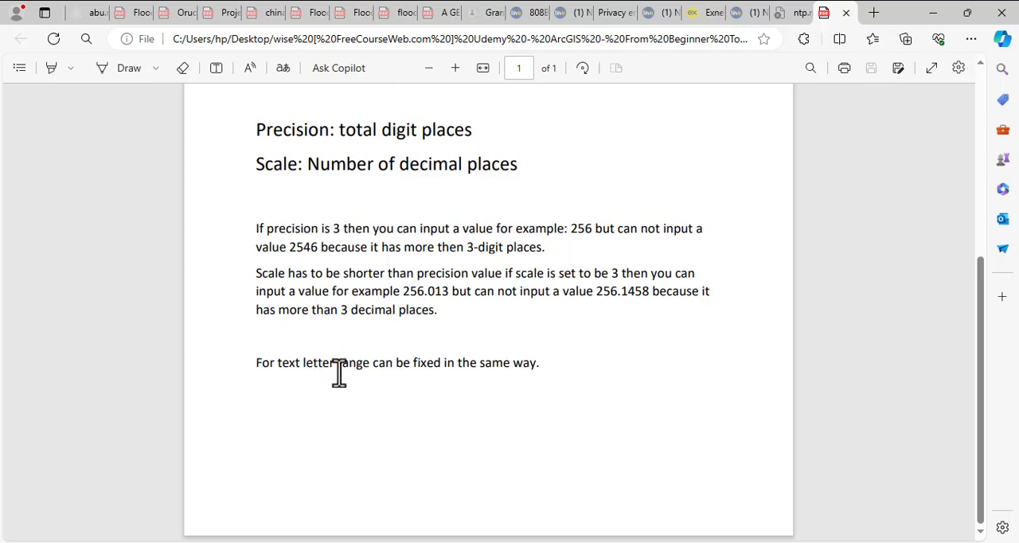
{"action": "mouse_move", "coordinate": [468, 367]}
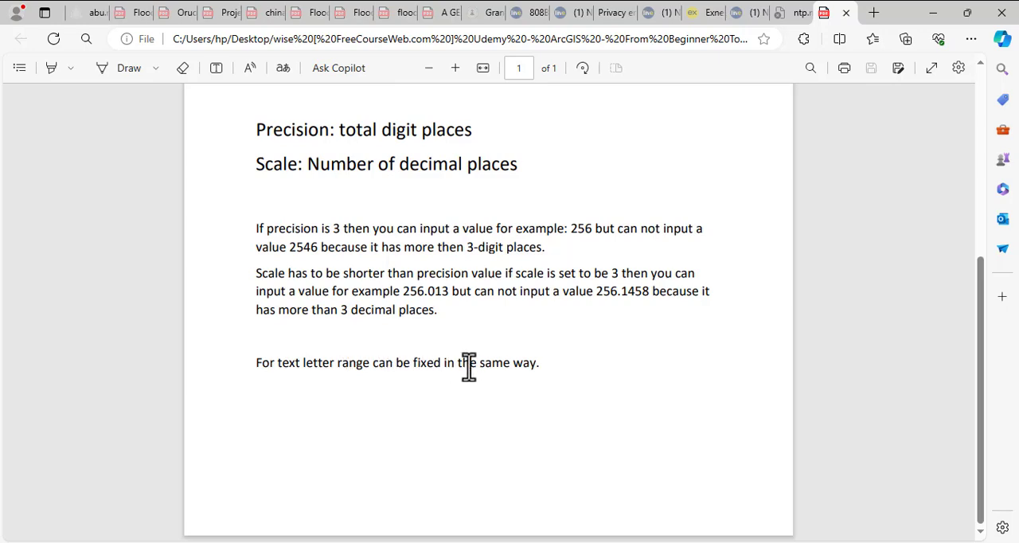
{"action": "mouse_move", "coordinate": [476, 367]}
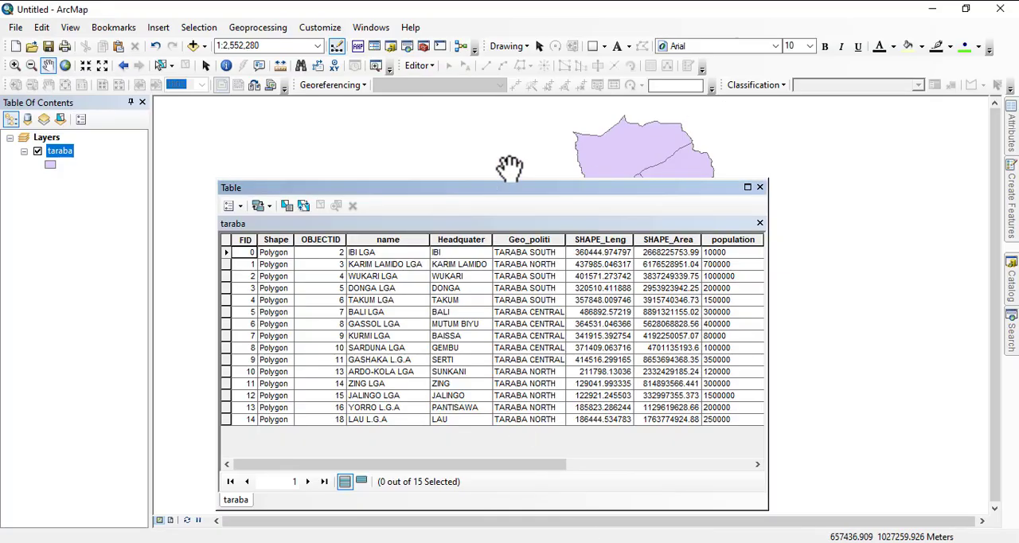
{"action": "mouse_move", "coordinate": [362, 231]}
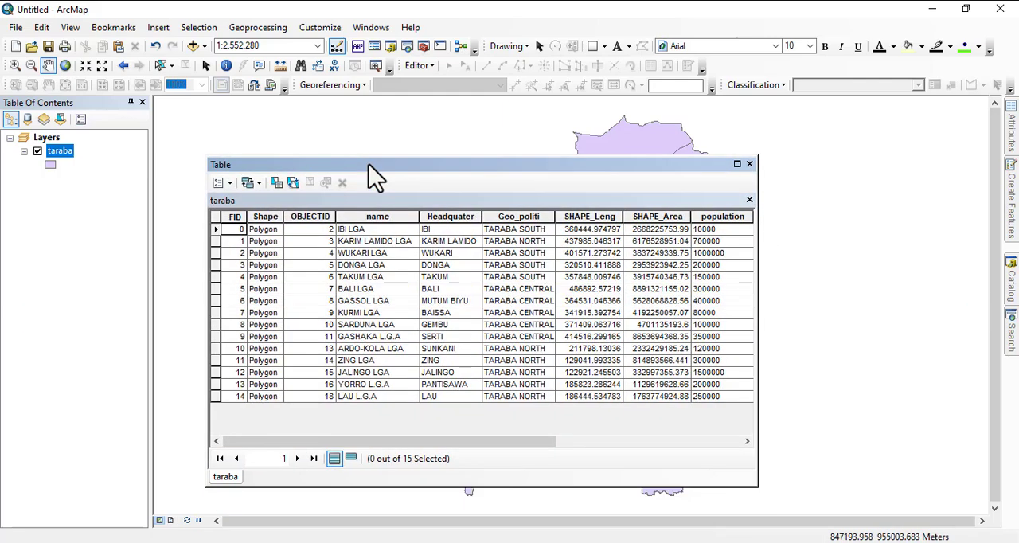
{"action": "mouse_move", "coordinate": [791, 146]}
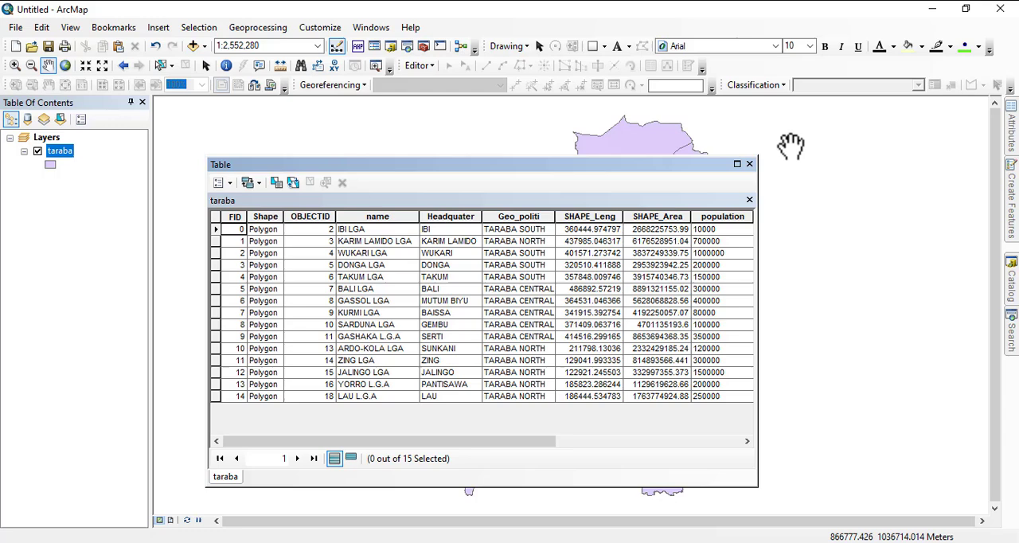